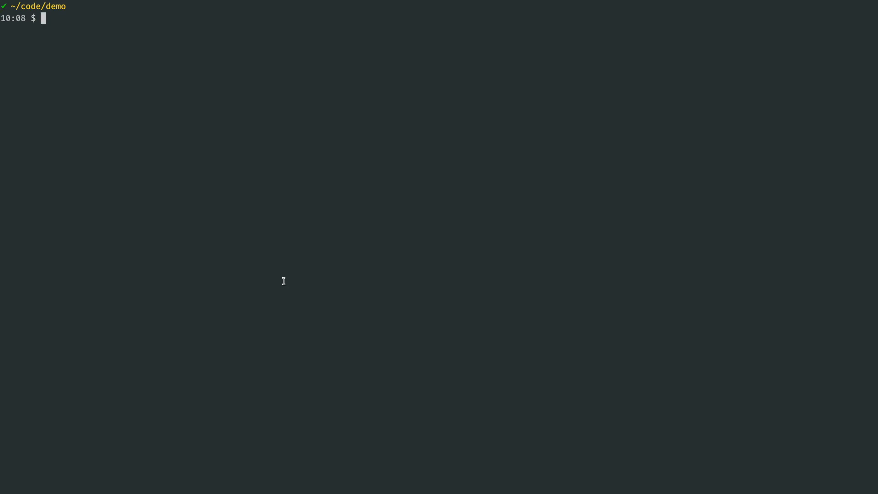
Enter a curl POST of gettysburg.wav to the Deepgram listen API, piped through jq for the transcript.
text(curl -X POST -H "$brain_auth" --data-binary @gettysburg.wav "https://brain.deepgram.com/v2/listen" | jq '.results.channels[0].alternatives[0].transcript')
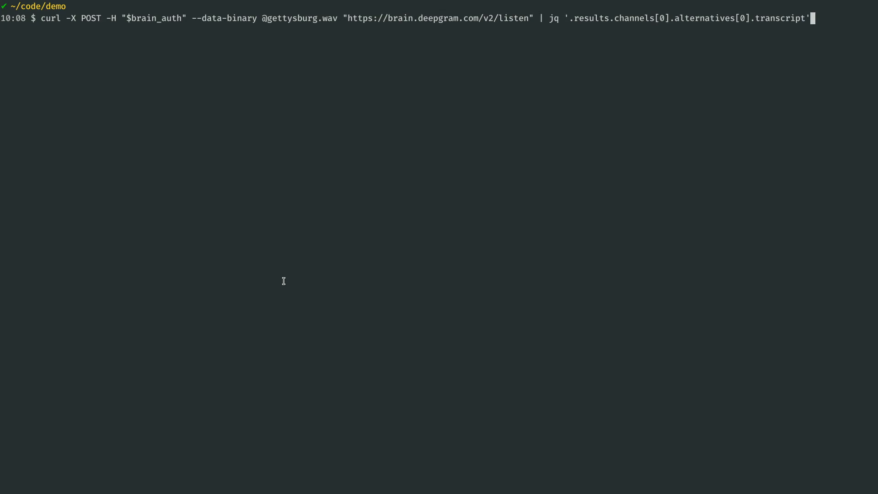
key(Return)
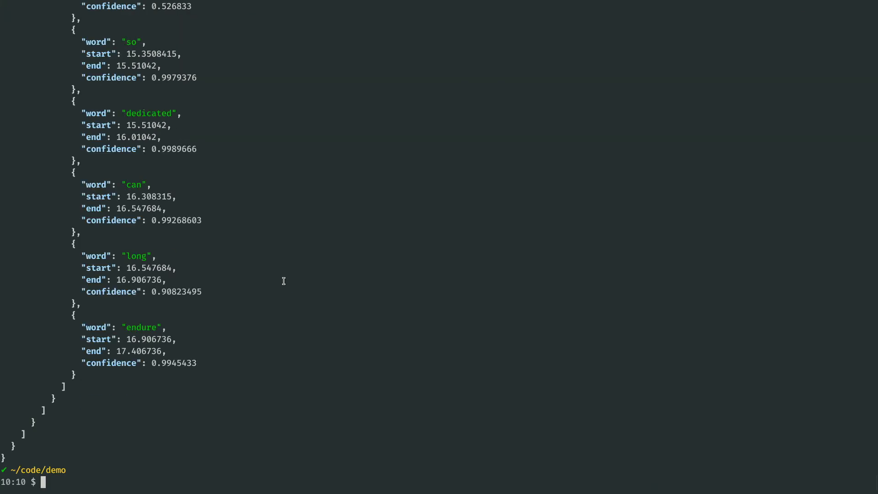
mouse_move(278, 276)
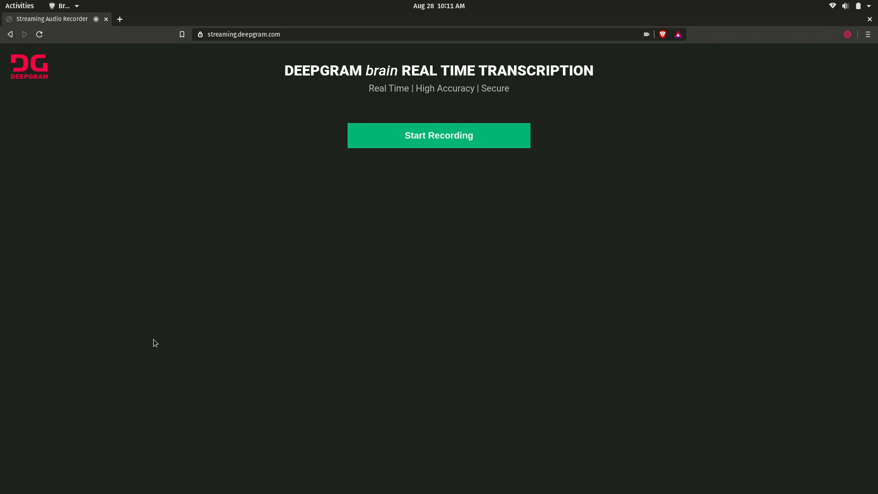
mouse_move(165, 322)
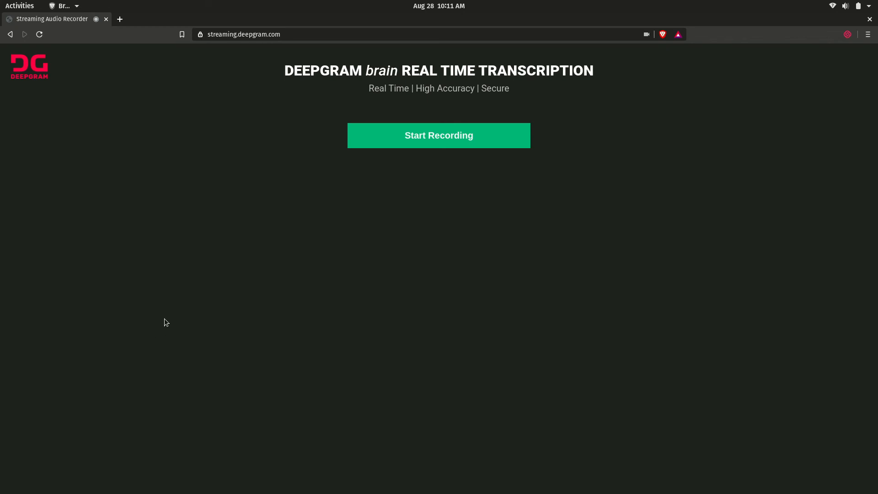
mouse_move(345, 240)
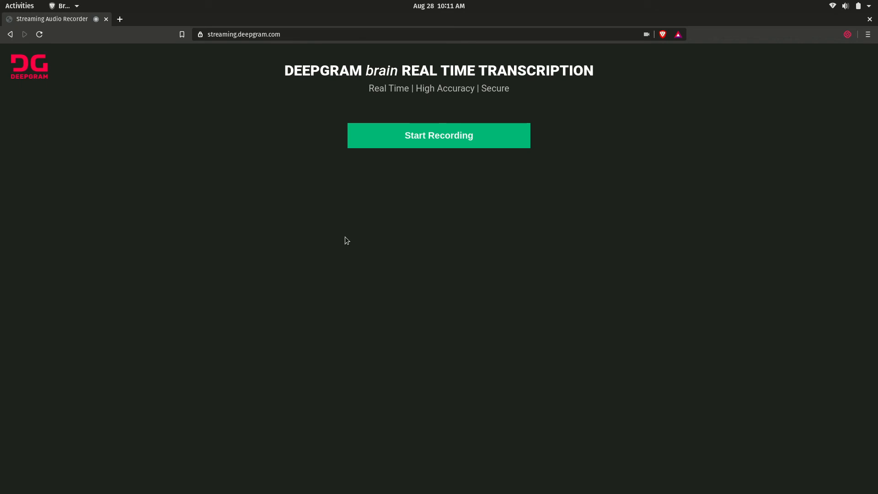
Record and live-transcribe a spoken request about a delayed order's shipping status, then stop recording.
click(438, 135)
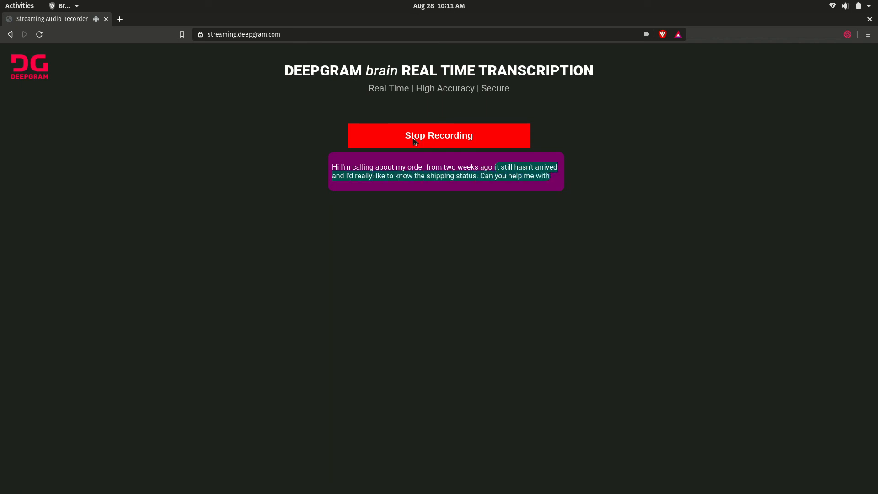
click(439, 135)
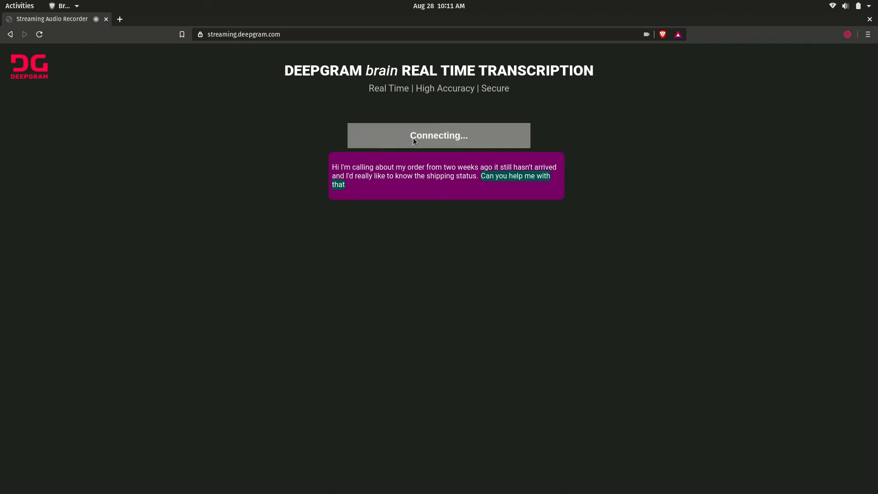